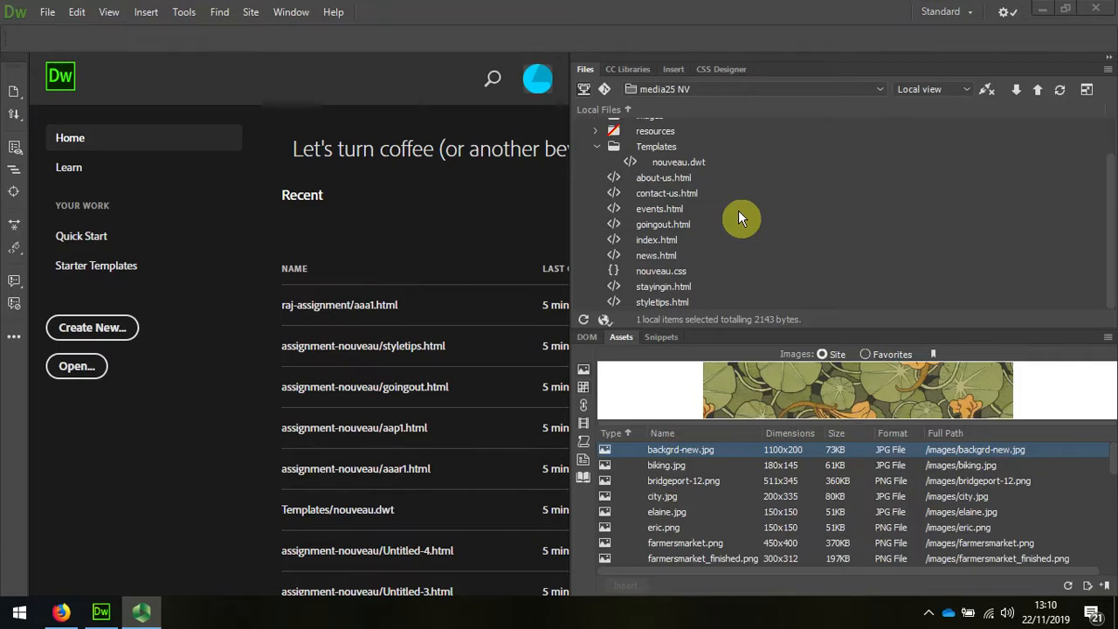
mouse_move(687, 246)
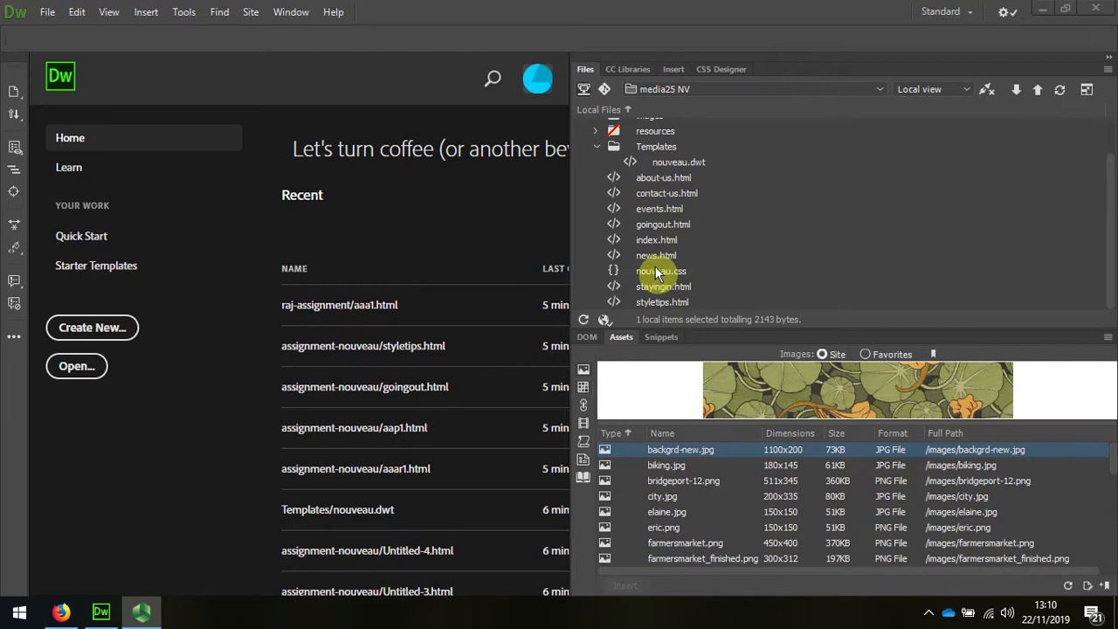
mouse_move(693, 165)
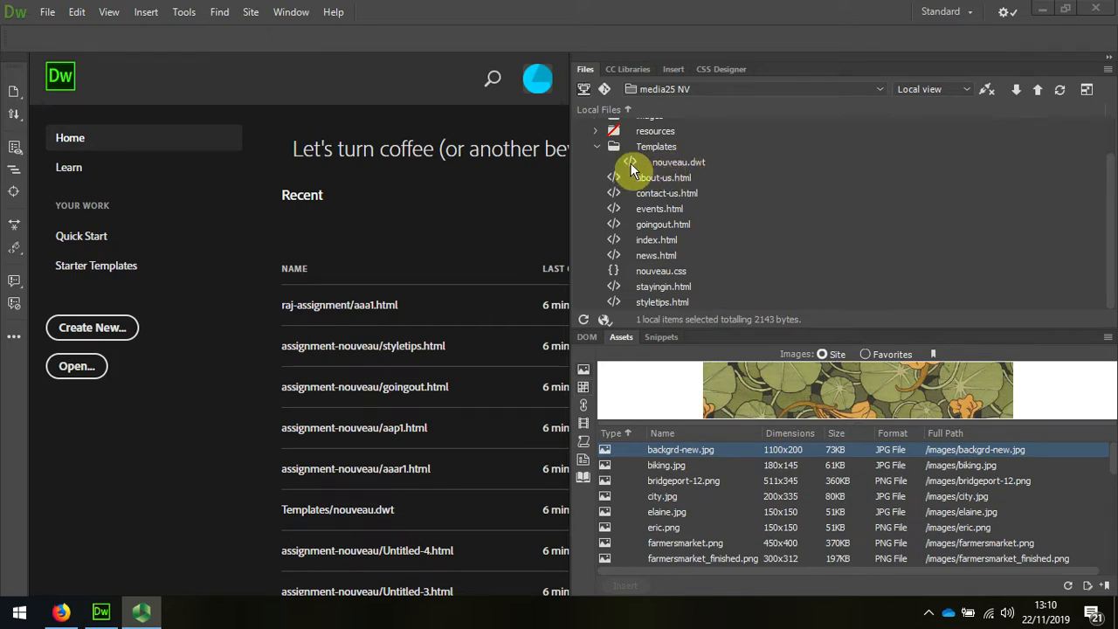
Step: Create a page from the nouveau template, save it as Untitled-5, and close it
click(676, 162)
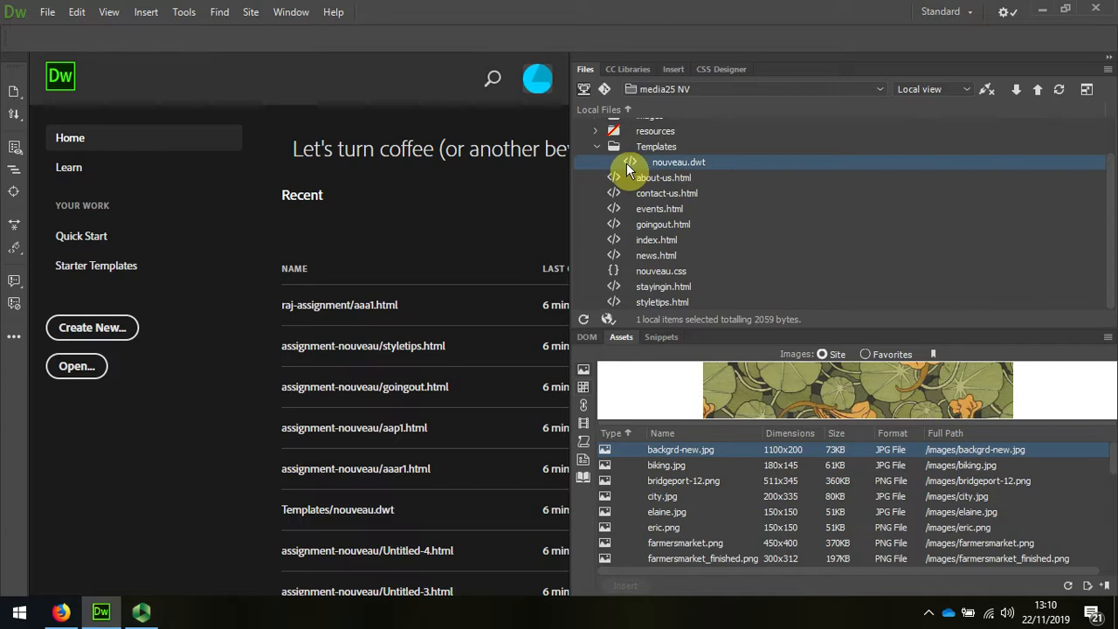
mouse_move(660, 164)
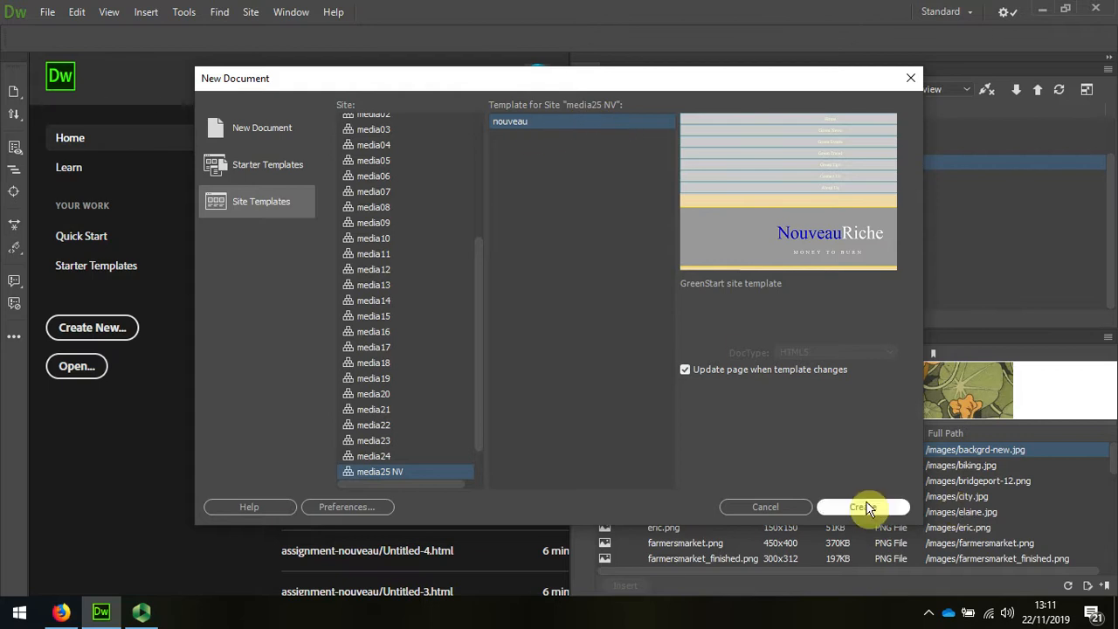
click(863, 506)
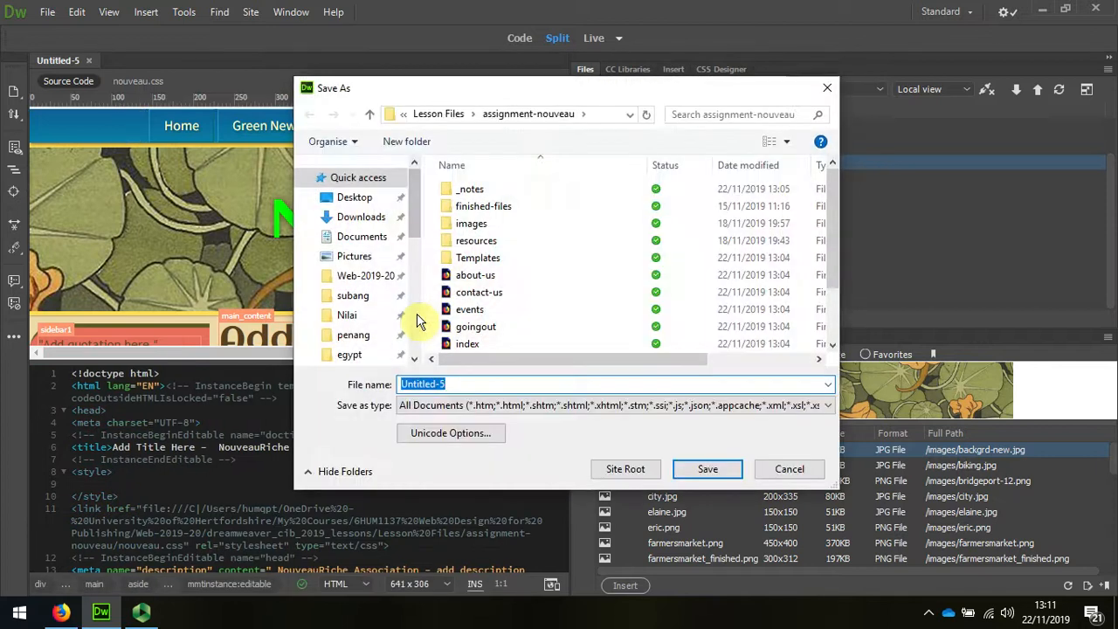
scroll(down, 3)
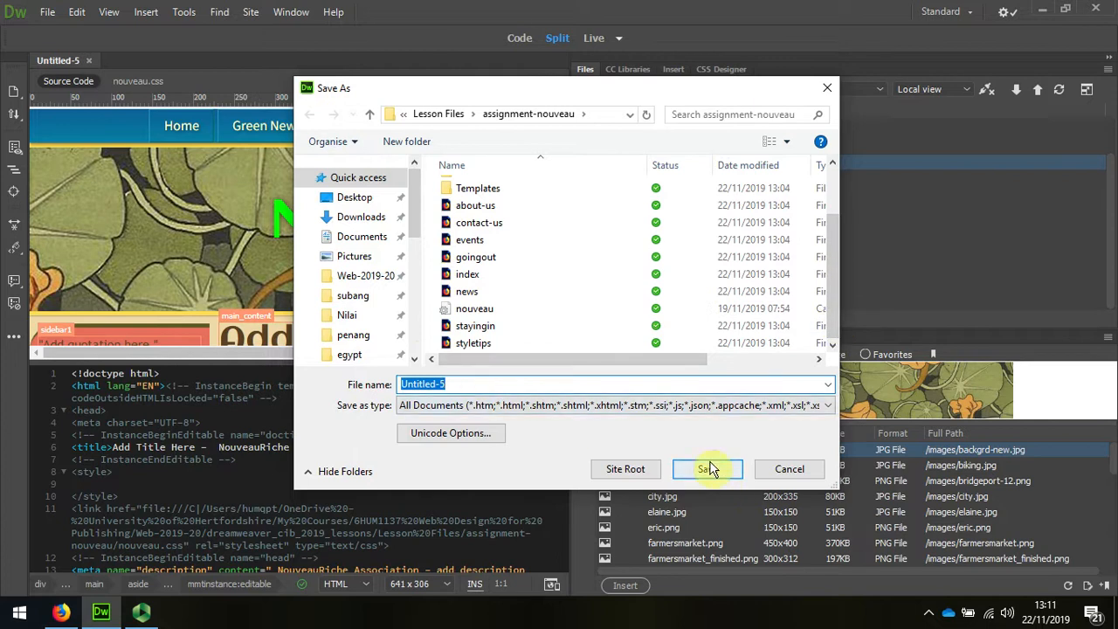
click(707, 469)
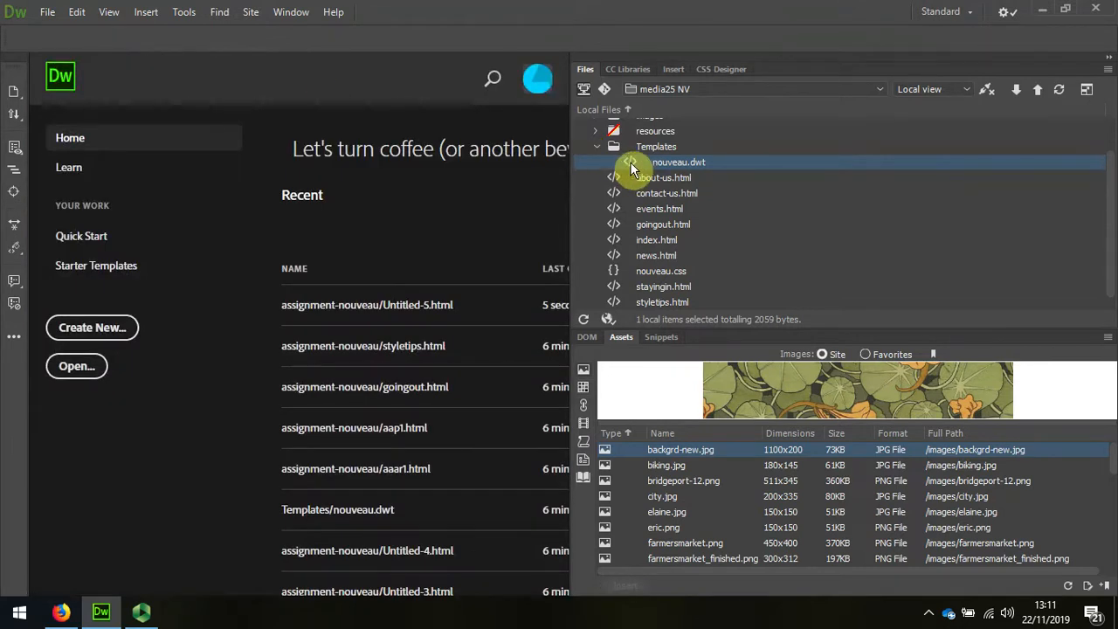
Step: Open nouveau.dwt and append 's' to the Home nav link so it reads Homes
double_click(677, 162)
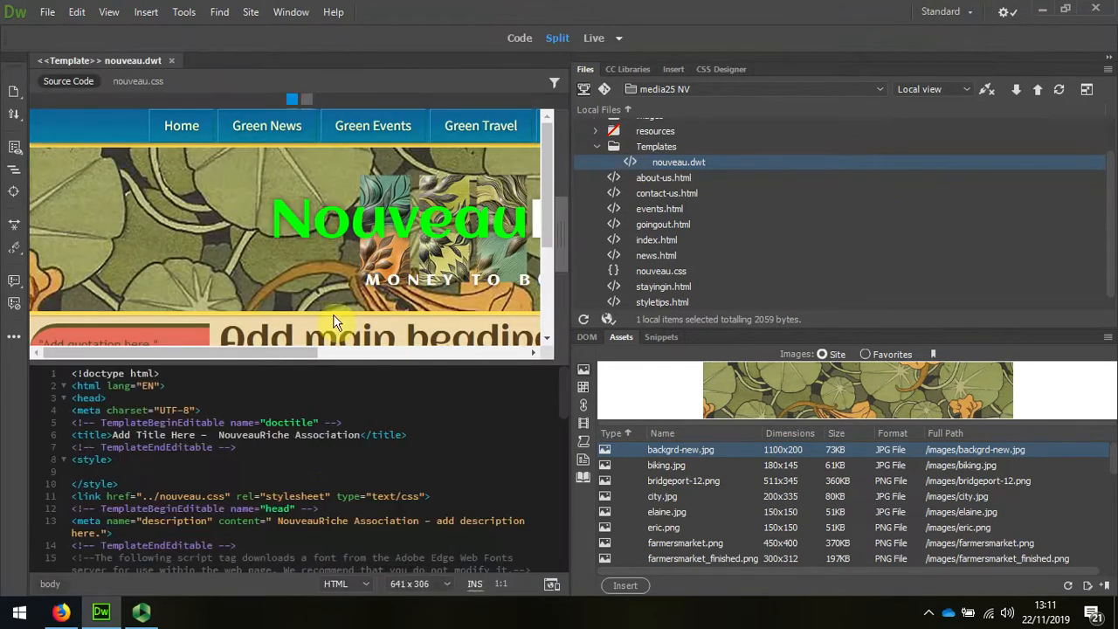
scroll(down, 3)
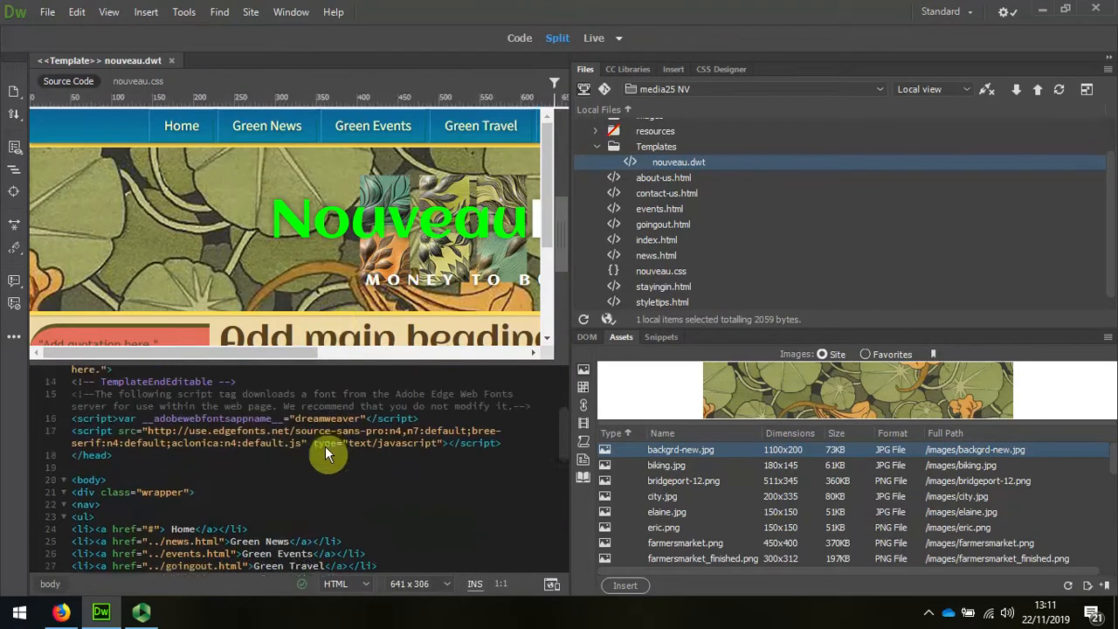
scroll(down, 3)
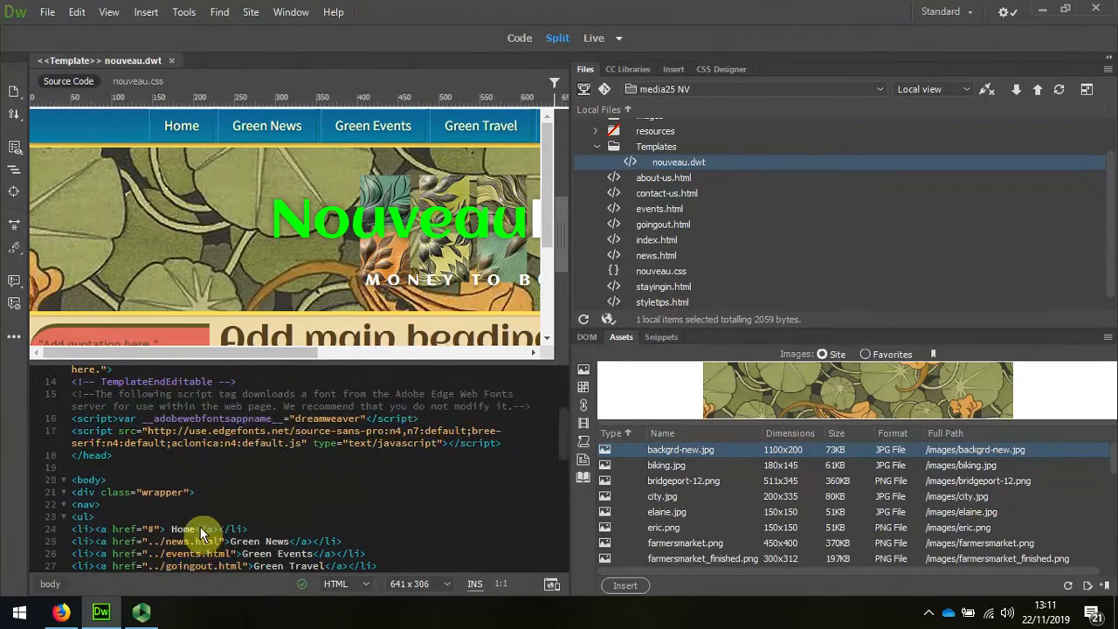
click(200, 528)
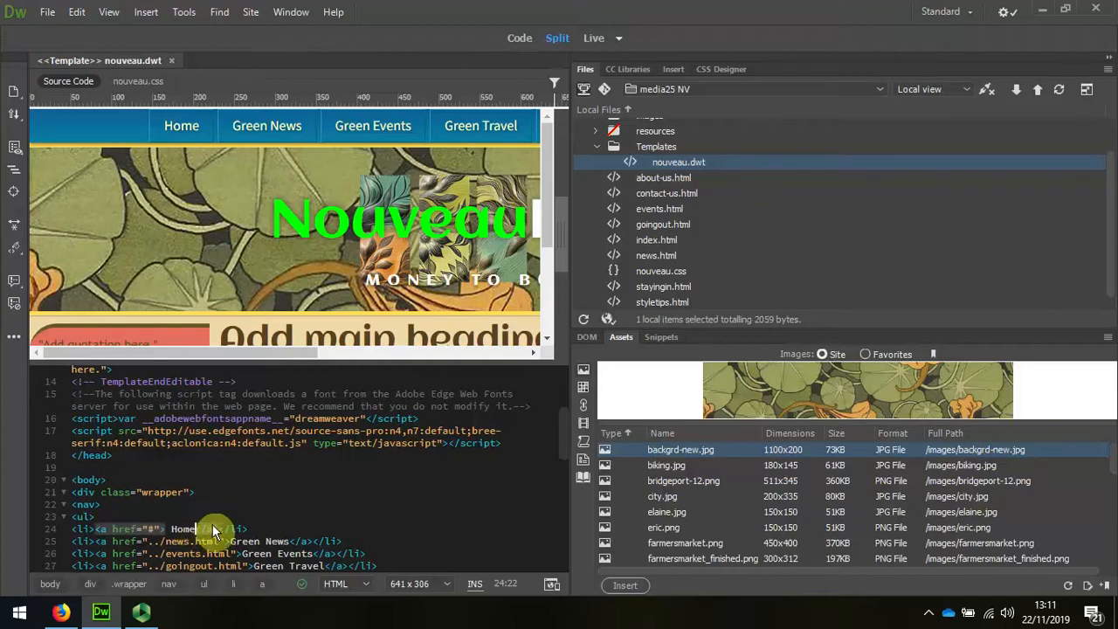
text(s)
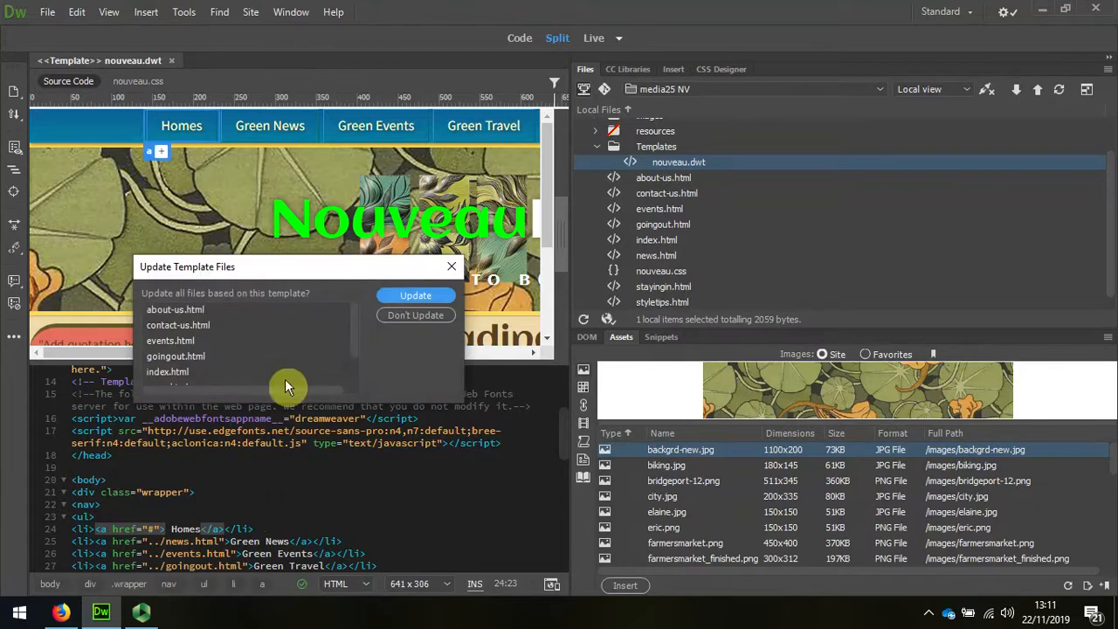
Step: Update the eight template-based pages with the Homes link and close the update log
scroll(down, 3)
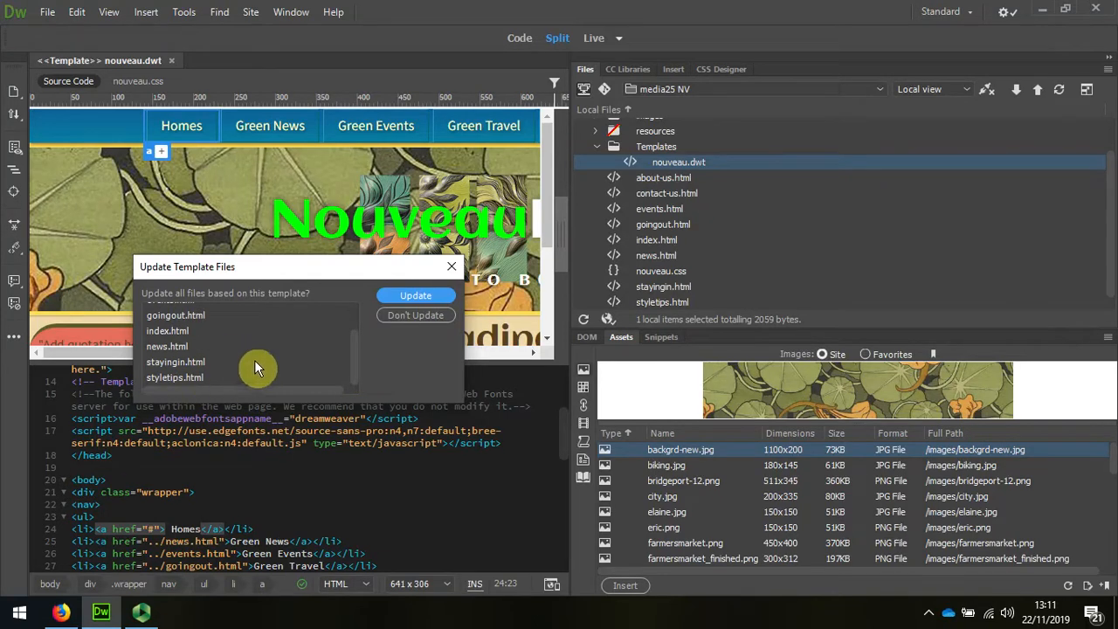
mouse_move(248, 385)
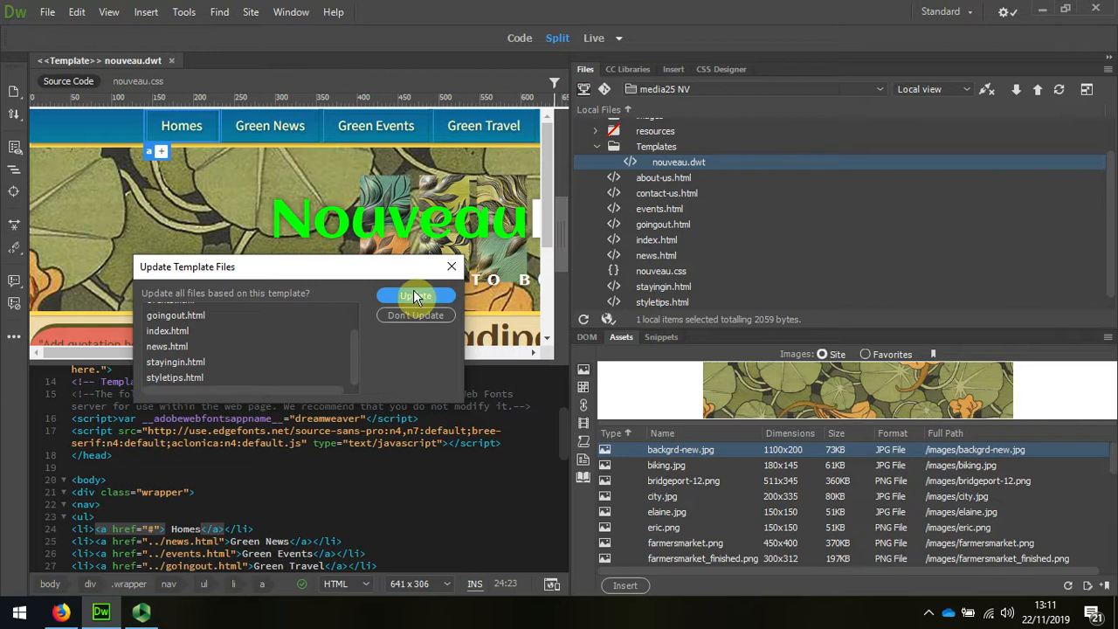
click(415, 295)
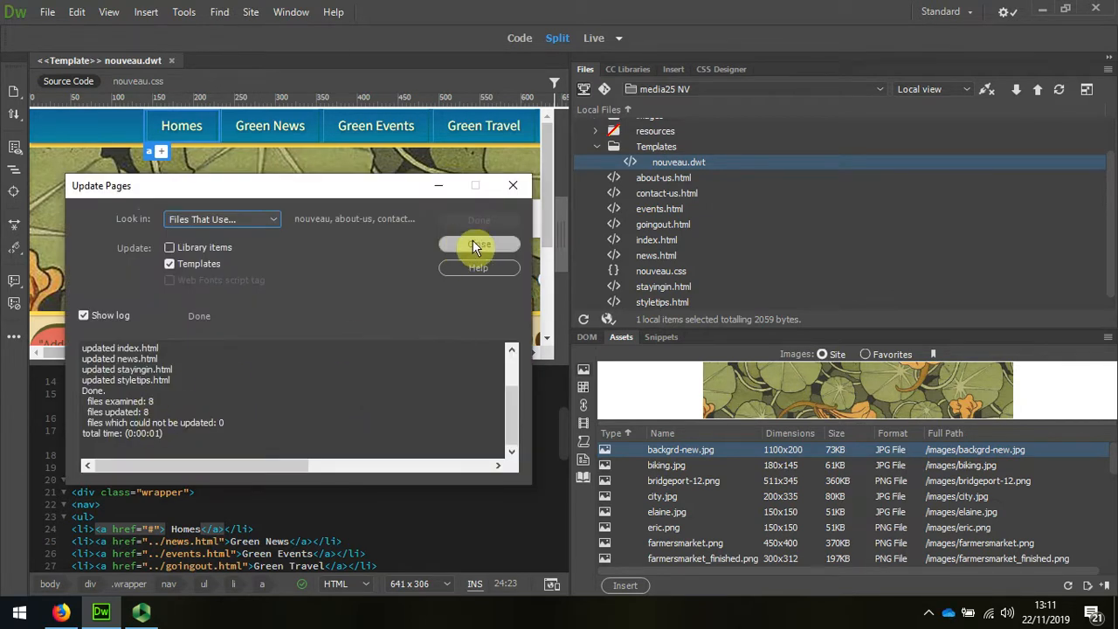
click(478, 243)
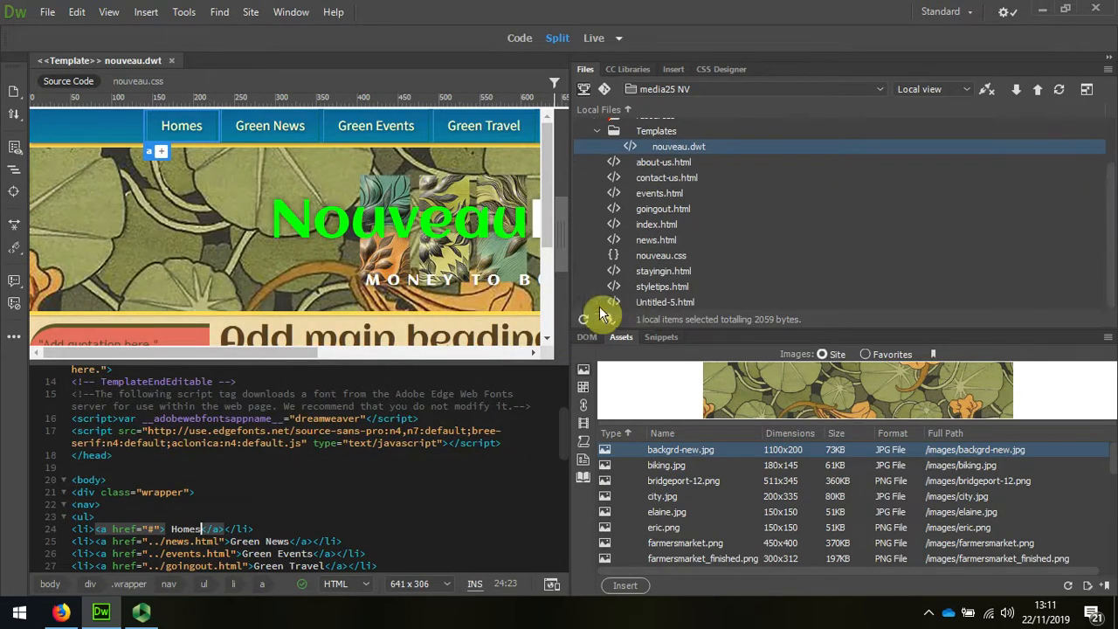
Step: Open Untitled-5.html from the Files panel, then return to the nouveau.dwt template
double_click(665, 302)
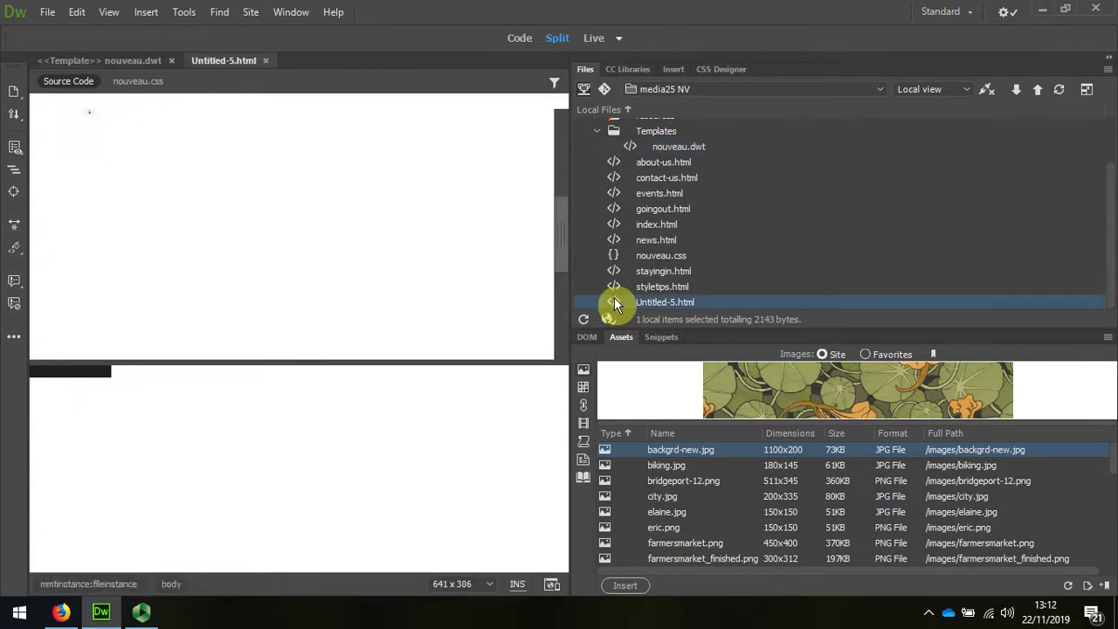
double_click(664, 301)
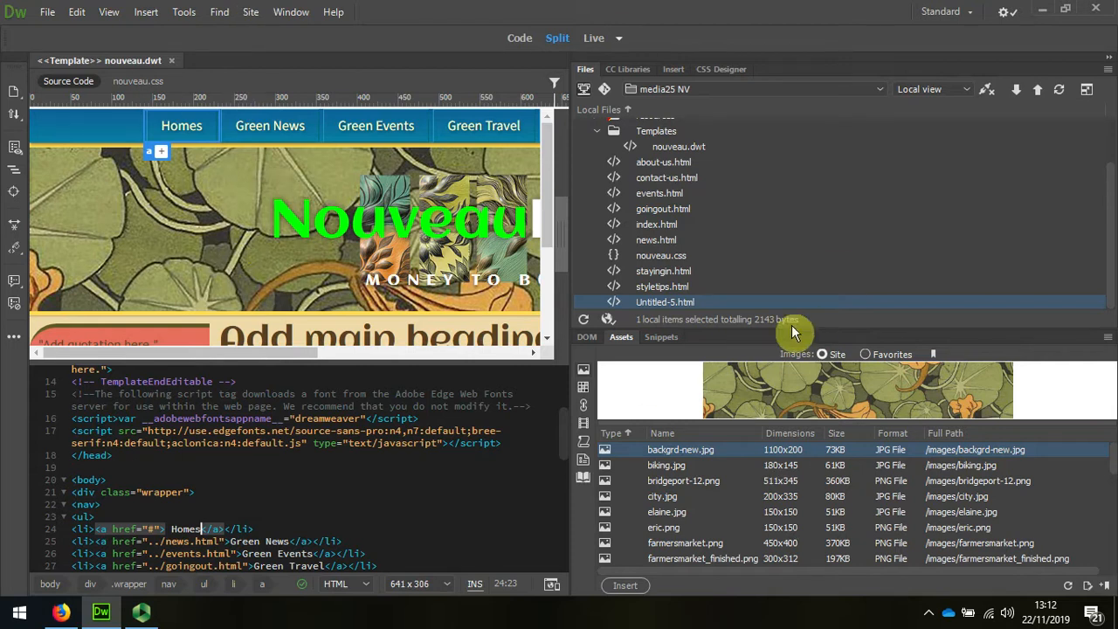
mouse_move(654, 360)
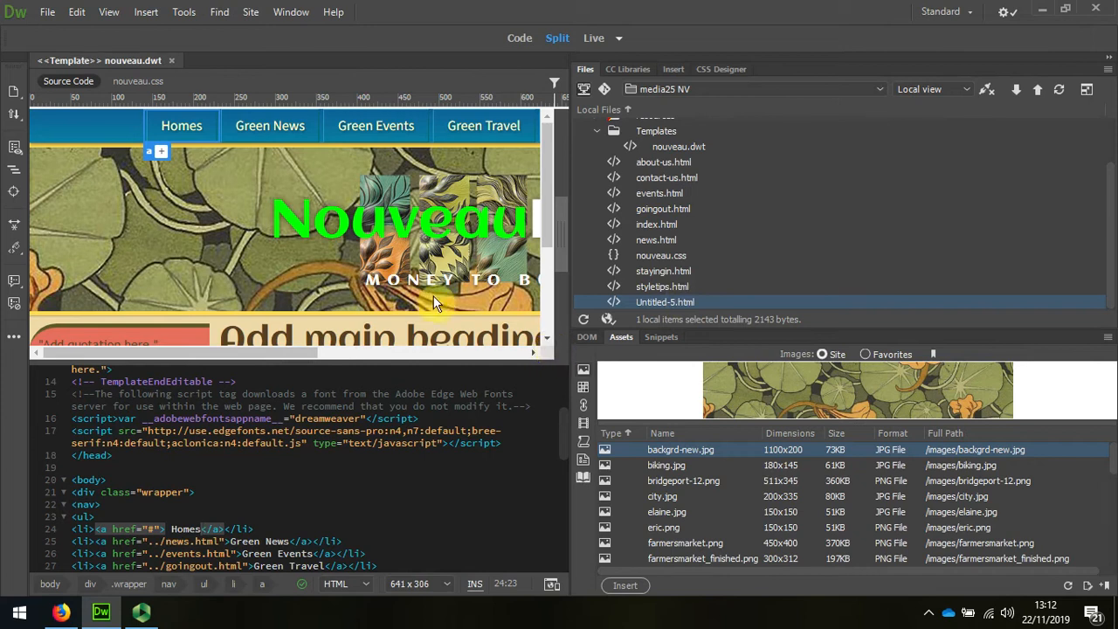
mouse_move(349, 226)
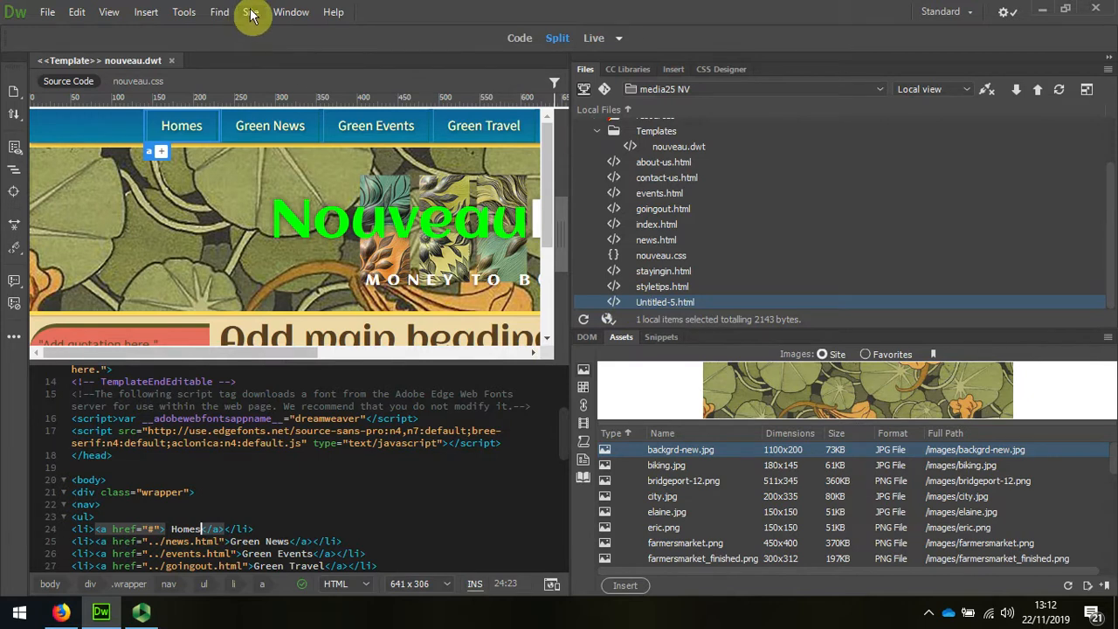
Step: Rebuild the site cache via Site > Advanced > Recreate Site Cache
click(252, 11)
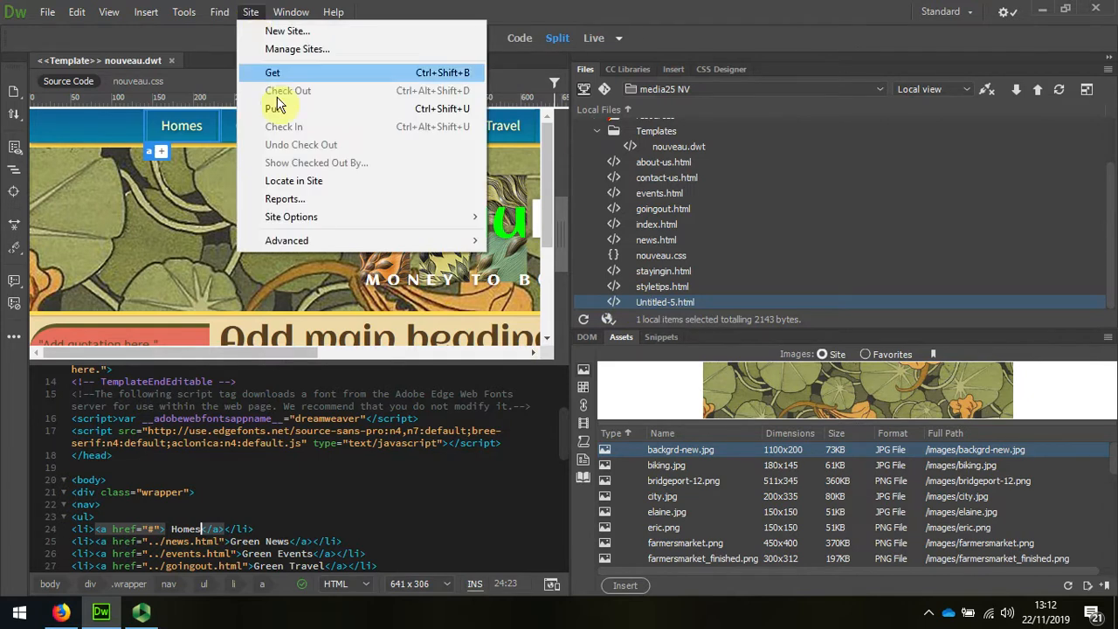
mouse_move(376, 241)
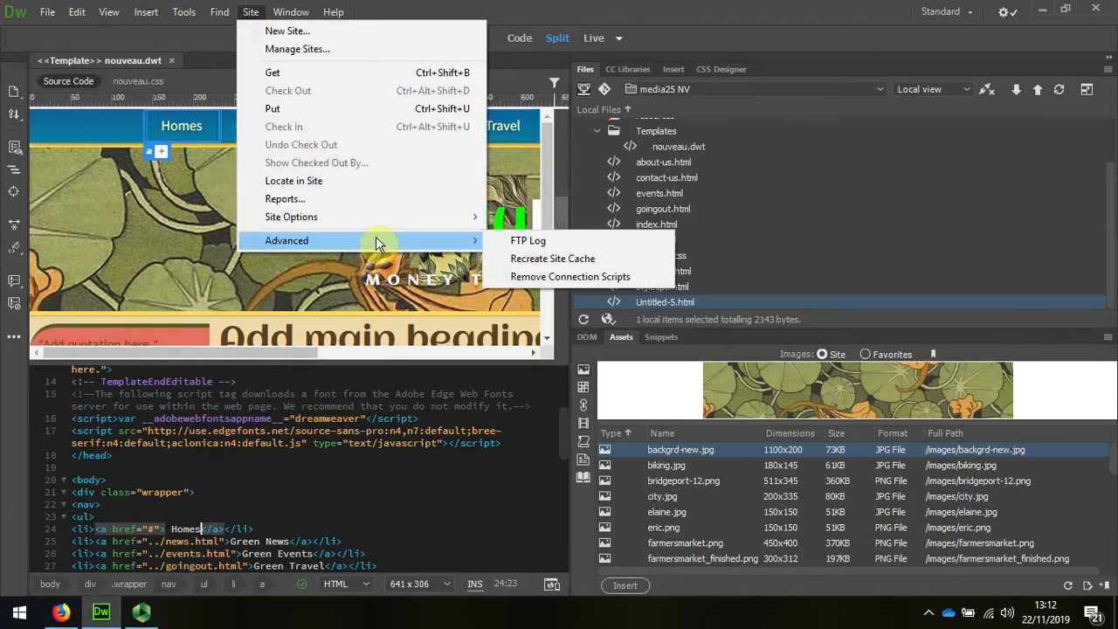
mouse_move(567, 259)
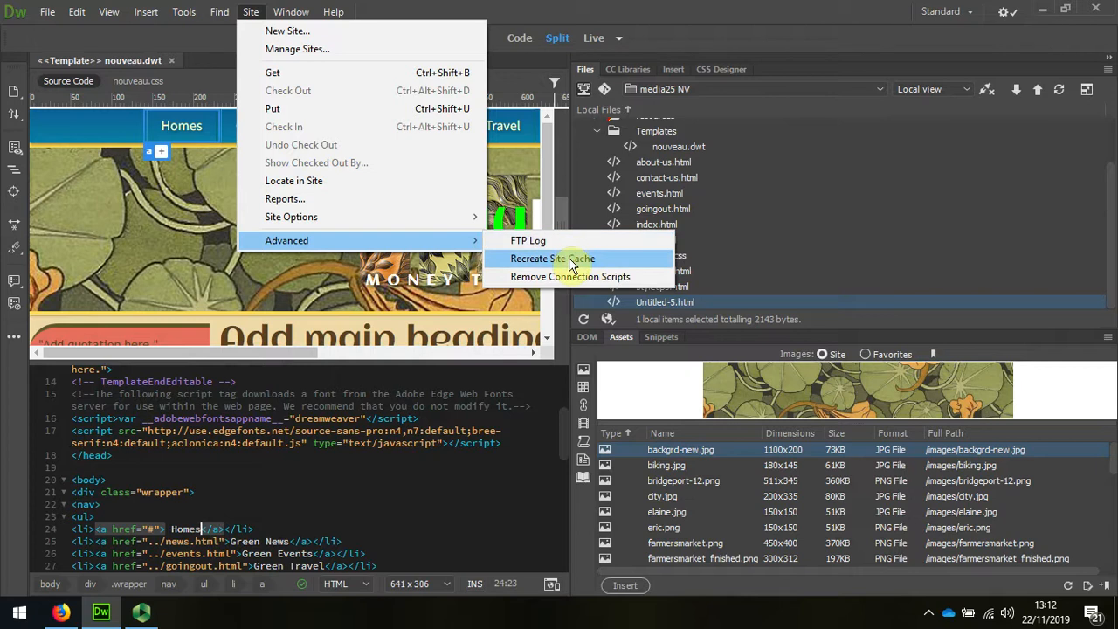
click(563, 259)
text(s)
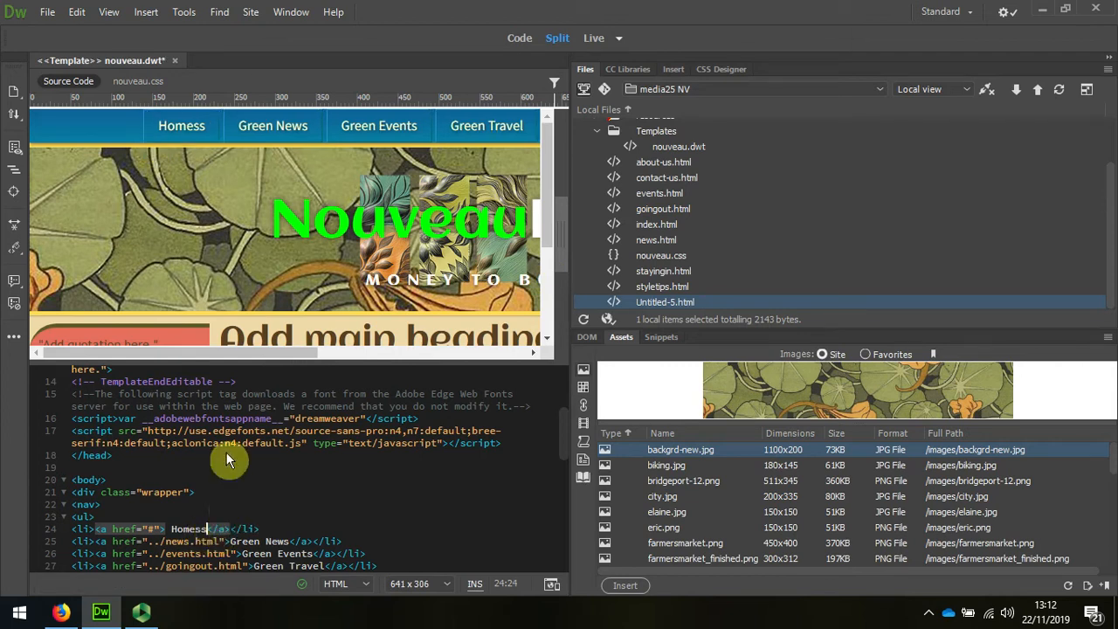
Step: Push the Homess nav link to all nine pages, including Untitled-5.html, and close the log
click(73, 11)
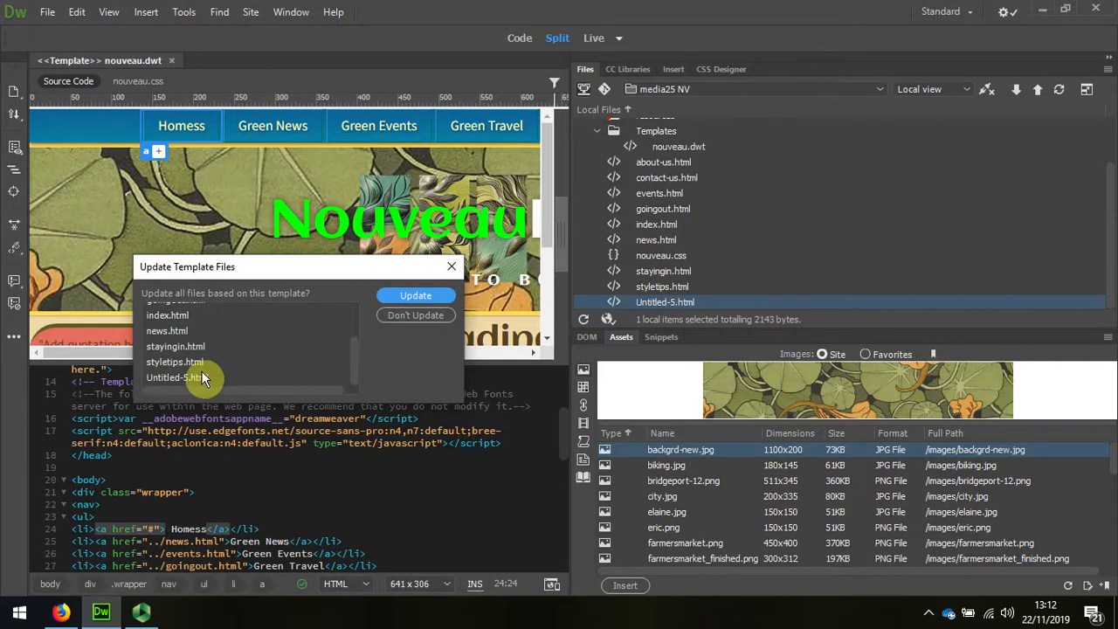
mouse_move(416, 296)
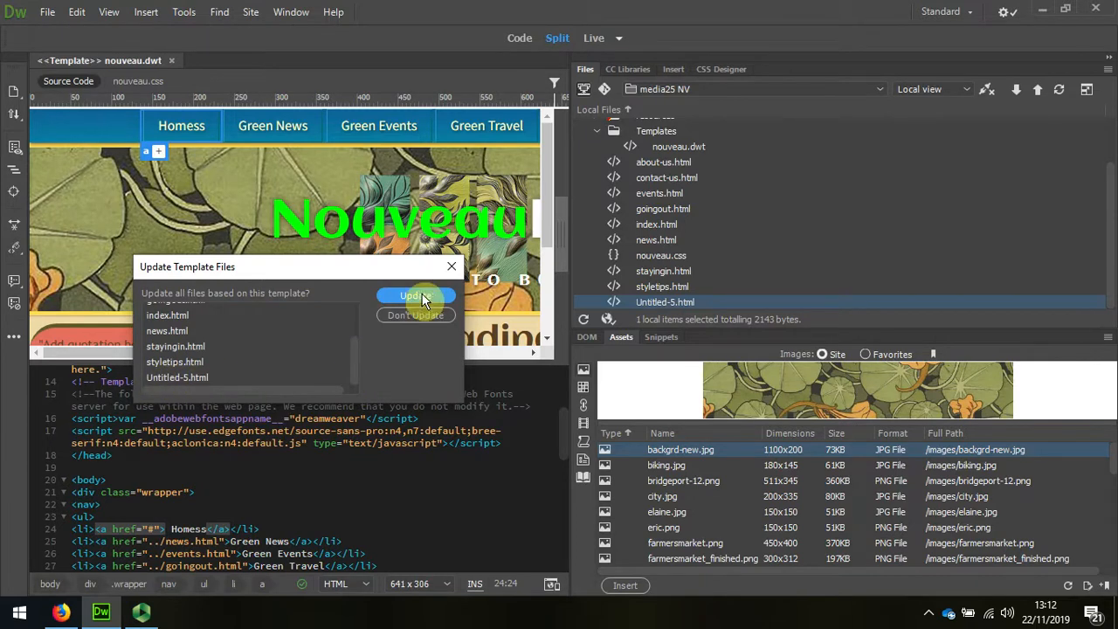
click(415, 296)
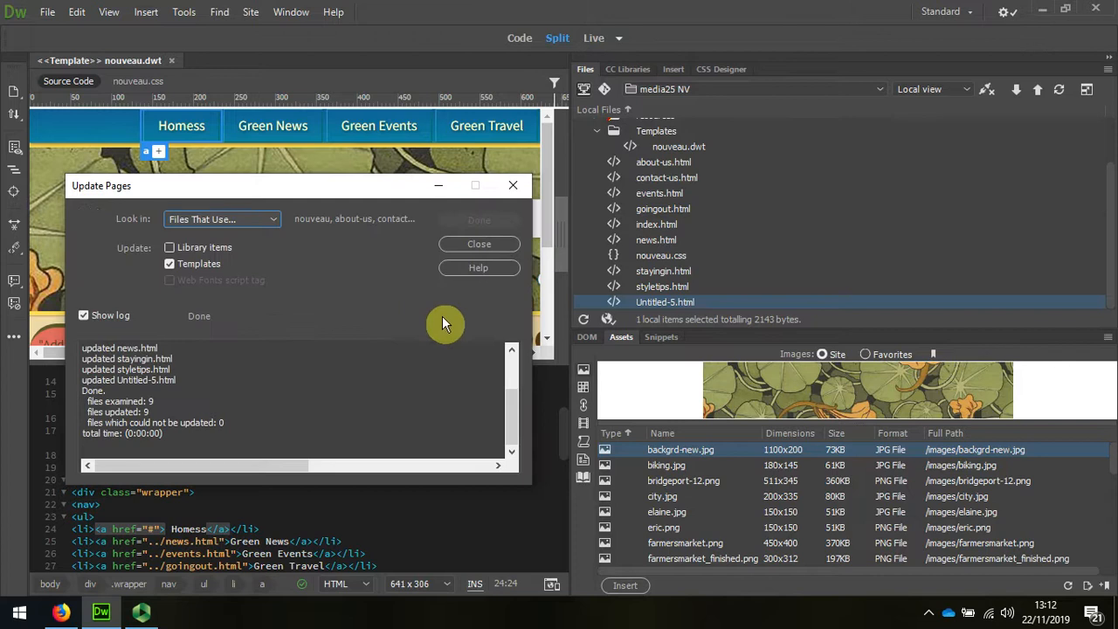
click(479, 244)
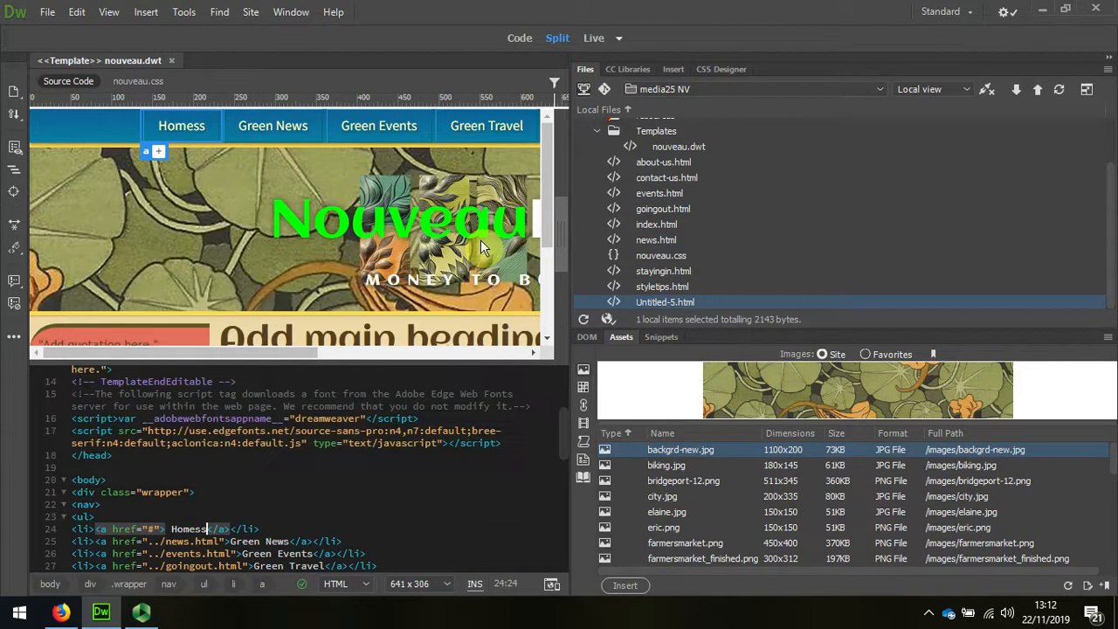
mouse_move(495, 316)
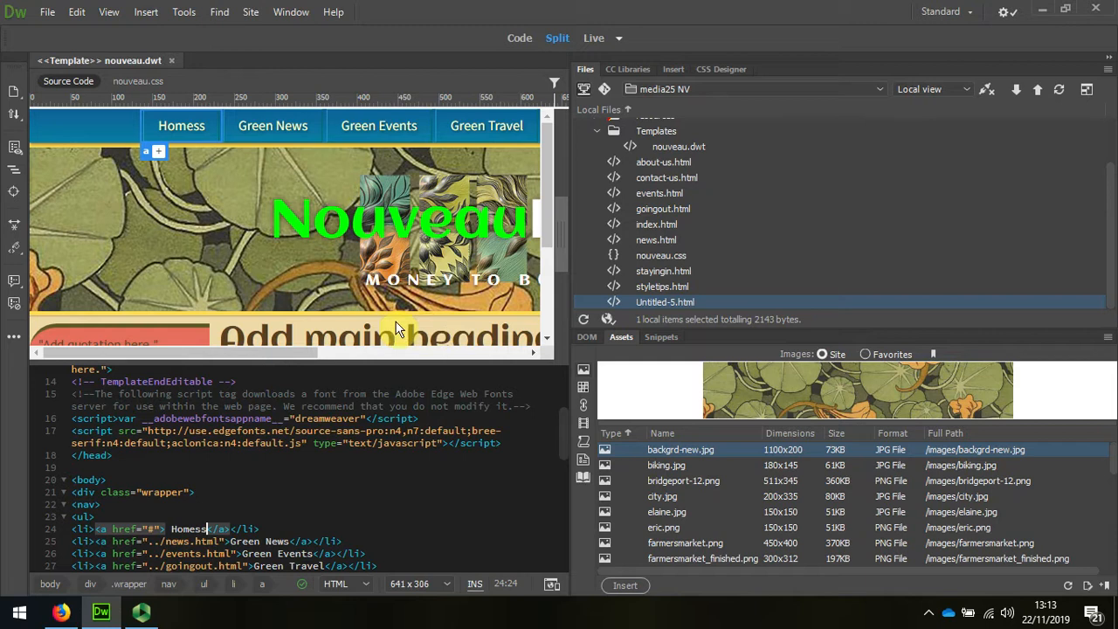
mouse_move(207, 529)
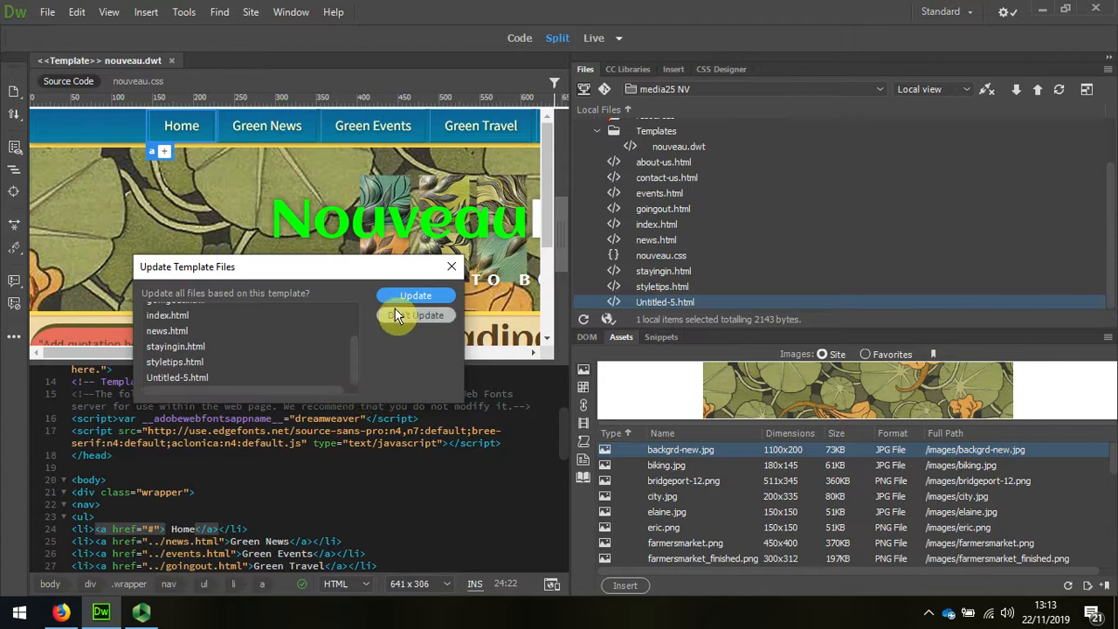
Step: Update all nine pages with the link restored to Home and close the log
click(415, 295)
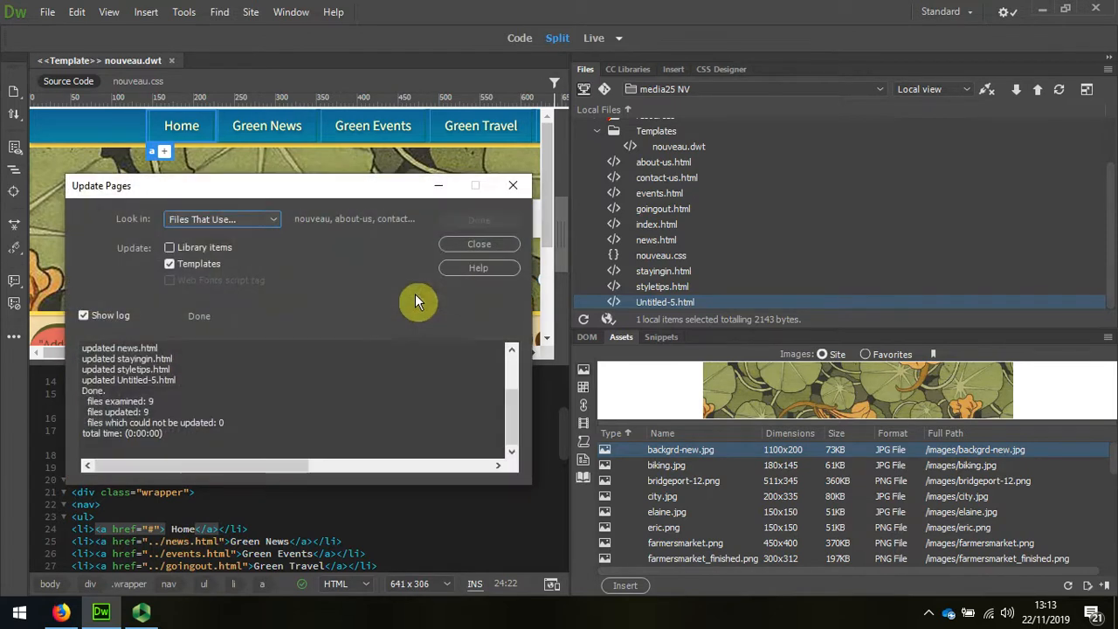
click(479, 244)
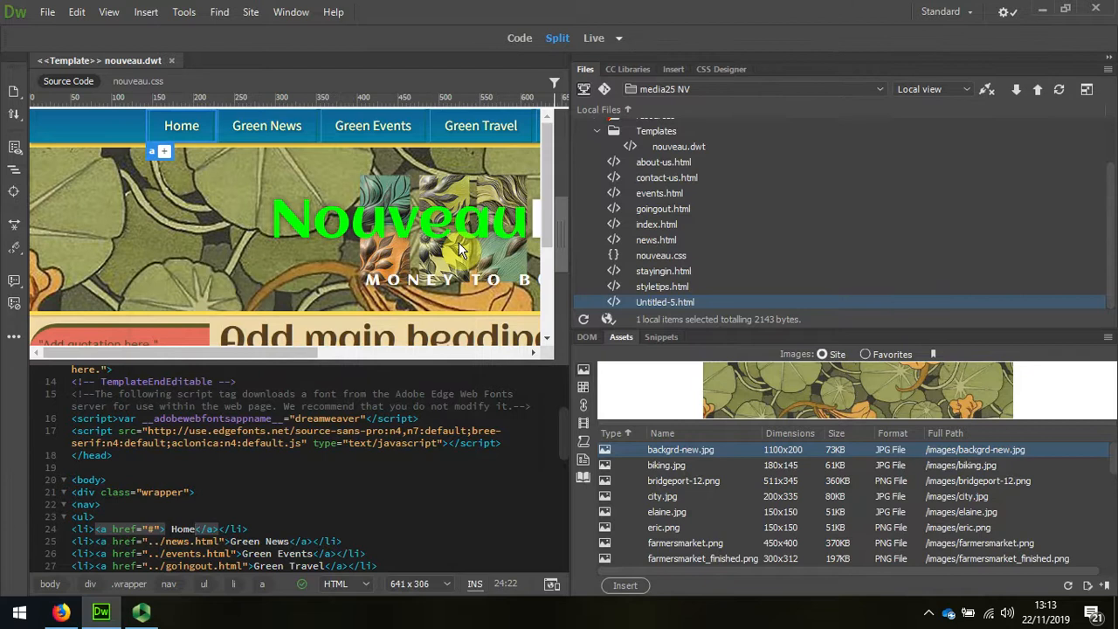